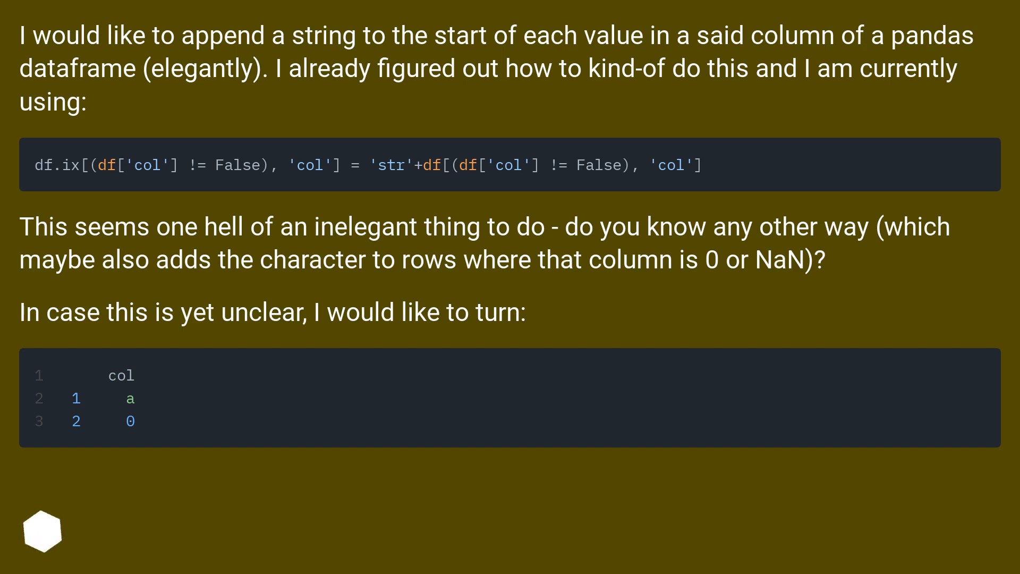
{"action": "scroll", "scroll_direction": "down", "scroll_amount": 3}
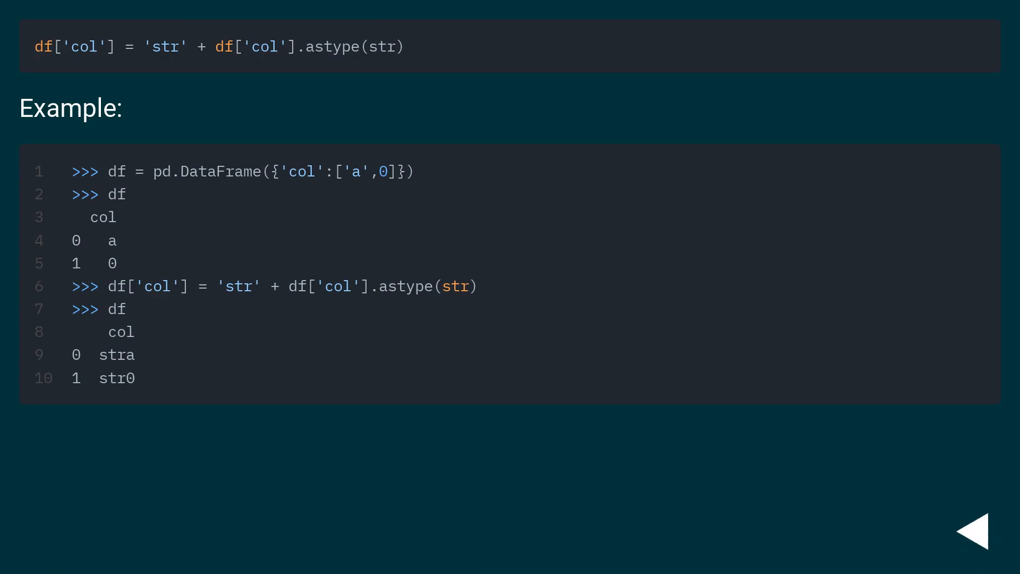
{"action": "left_click", "coordinate": [982, 528]}
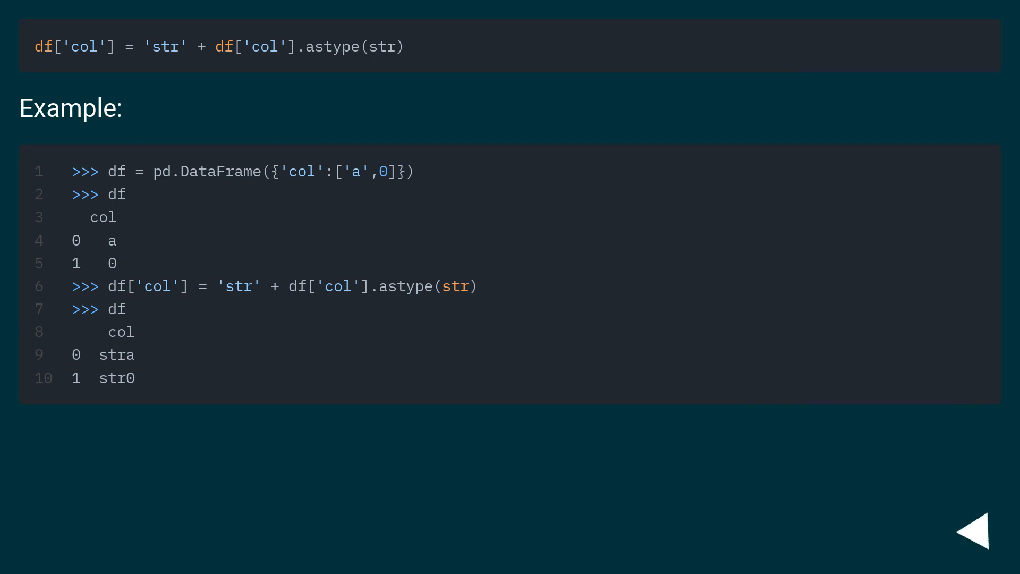
{"action": "left_click", "coordinate": [979, 529]}
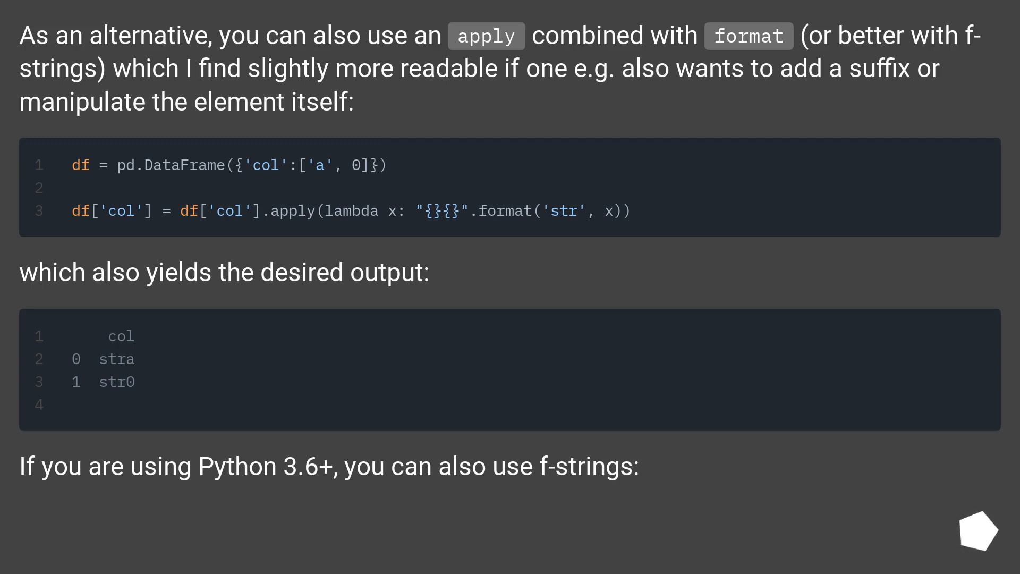
{"action": "scroll", "scroll_direction": "down", "scroll_amount": 3}
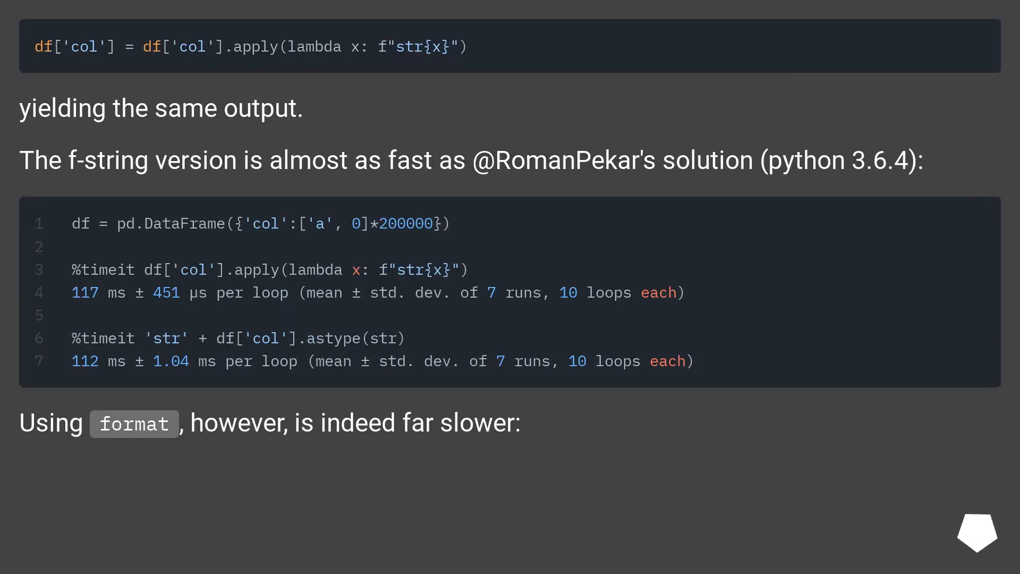